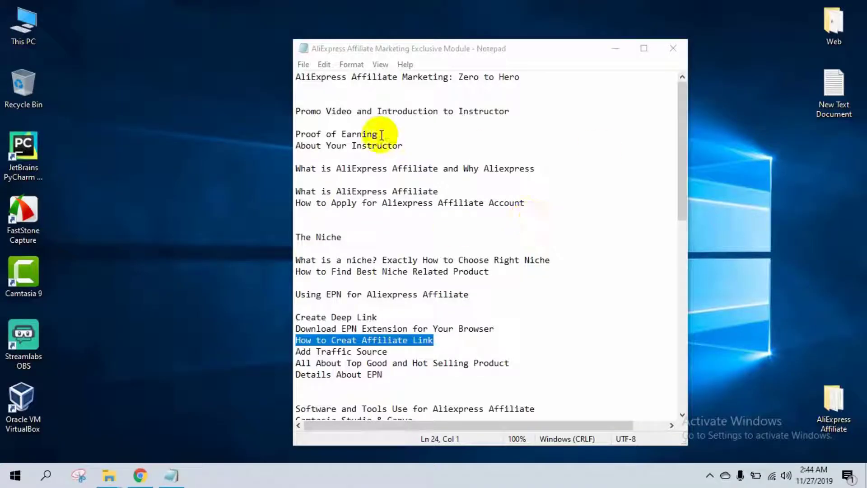
mouse_move(346, 86)
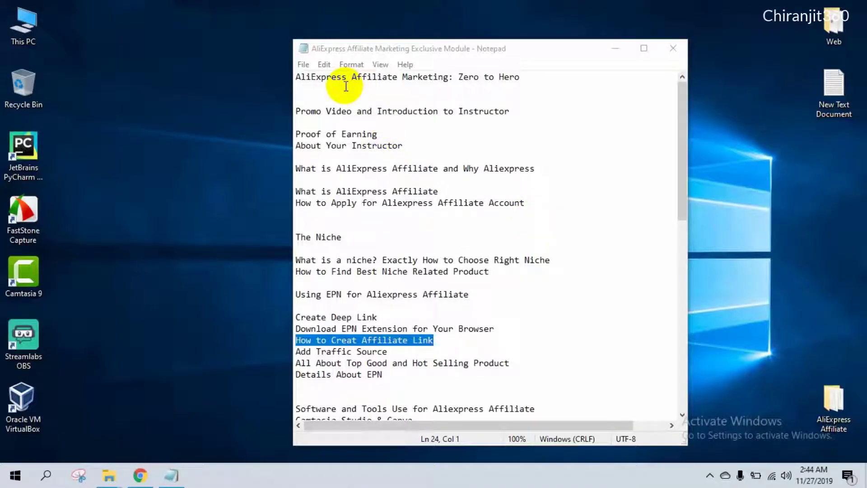
Bring Chrome forward and load the ePN cabinet from the new-tab shortcut
scroll(down, 3)
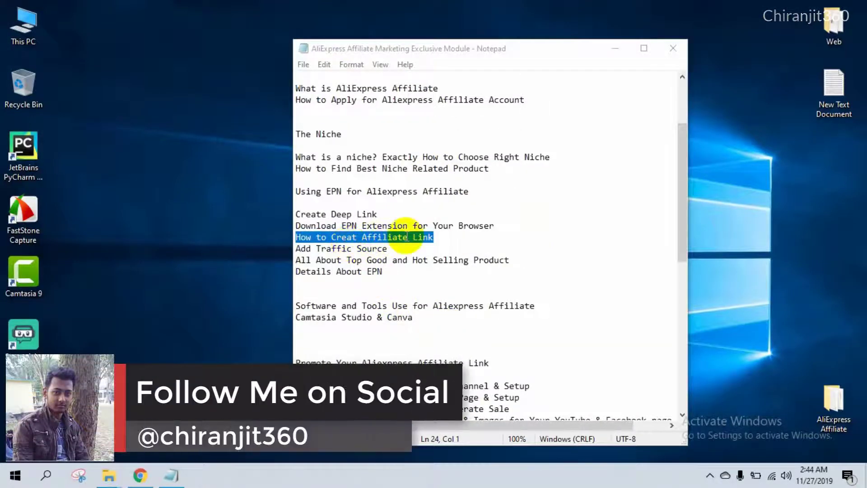
mouse_move(177, 464)
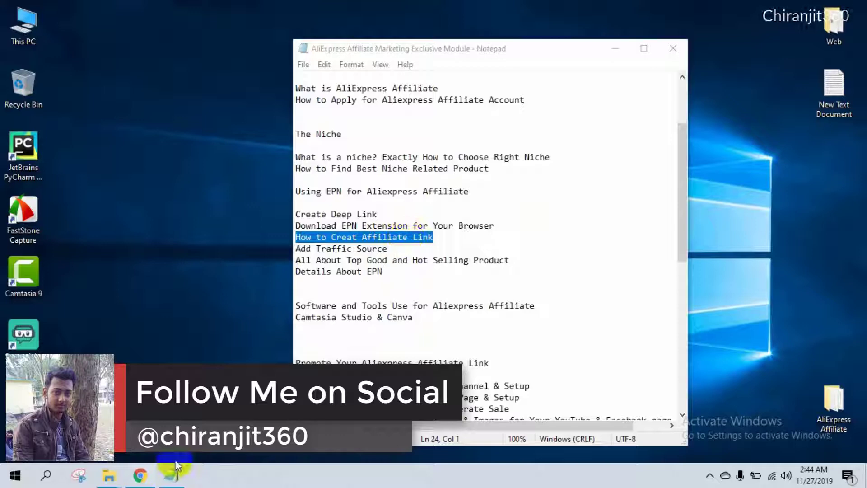
click(139, 474)
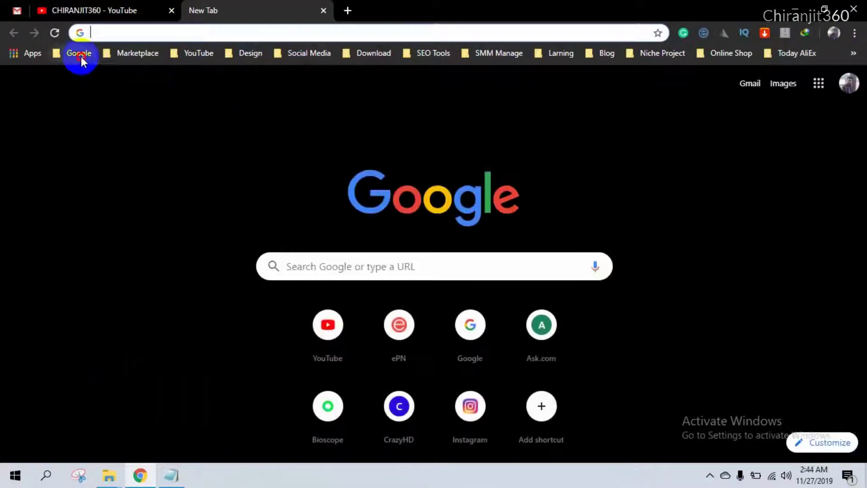
click(137, 53)
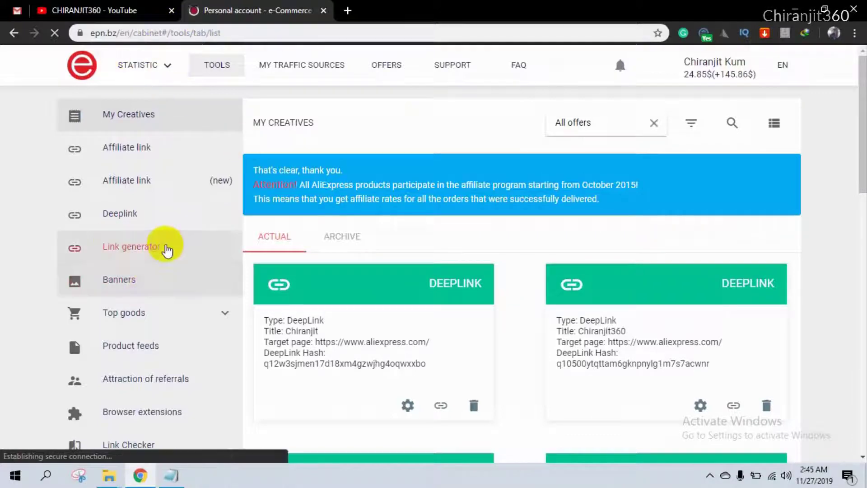
mouse_move(331, 91)
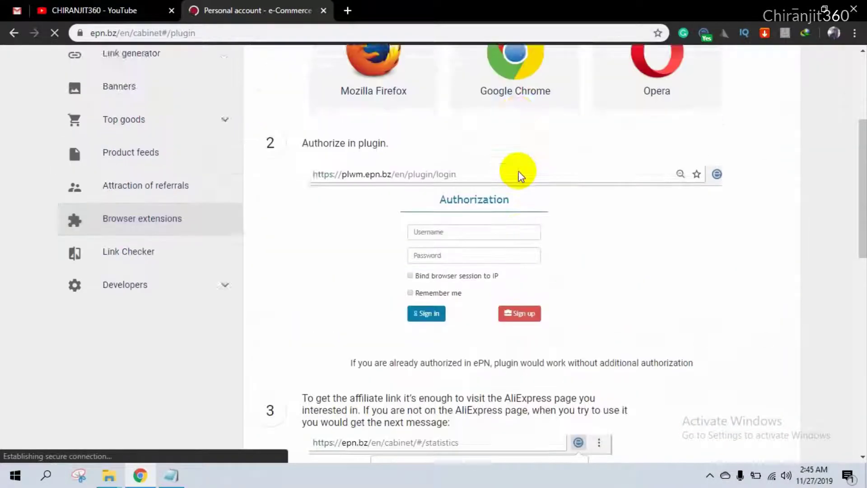
Scroll through the plugin download, authorization and link-creation steps, then back to the top
scroll(up, 3)
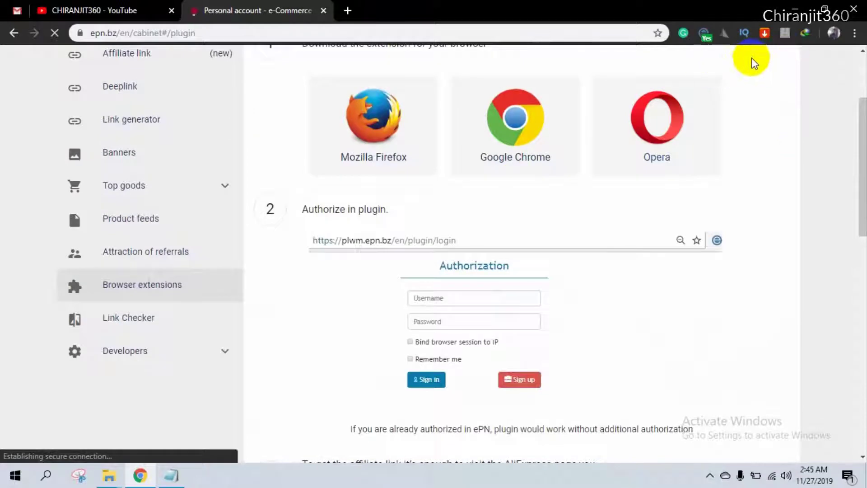
mouse_move(722, 147)
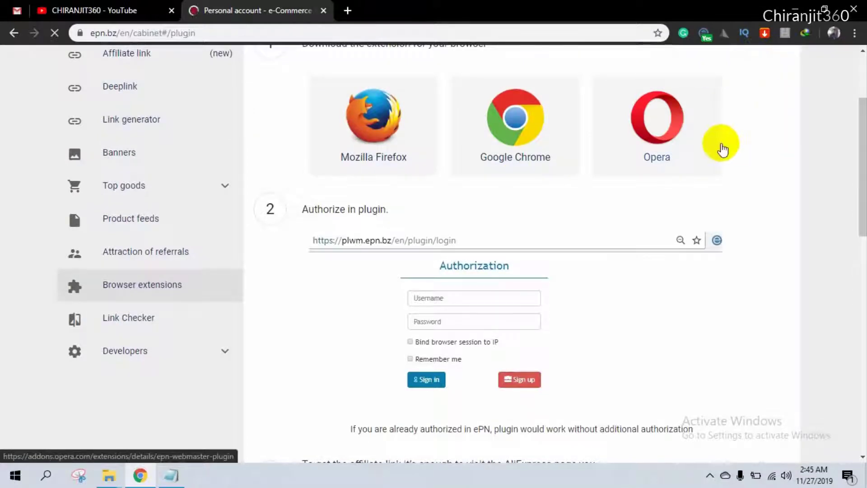
mouse_move(472, 276)
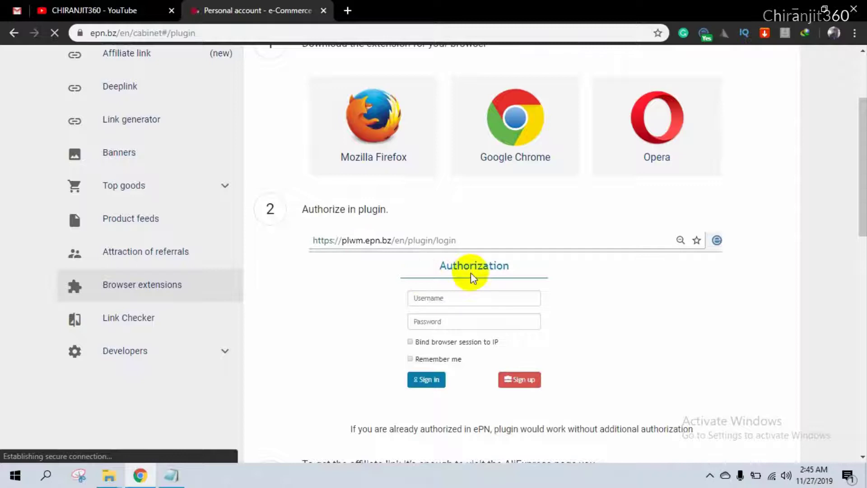
scroll(down, 3)
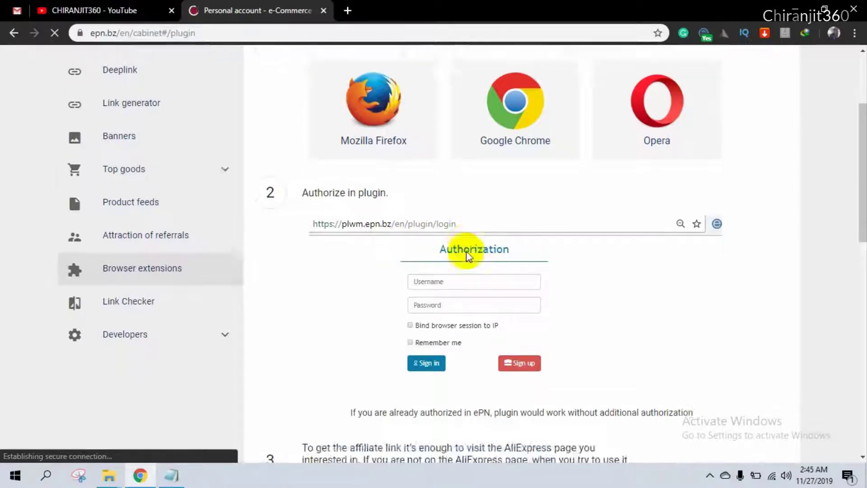
scroll(down, 3)
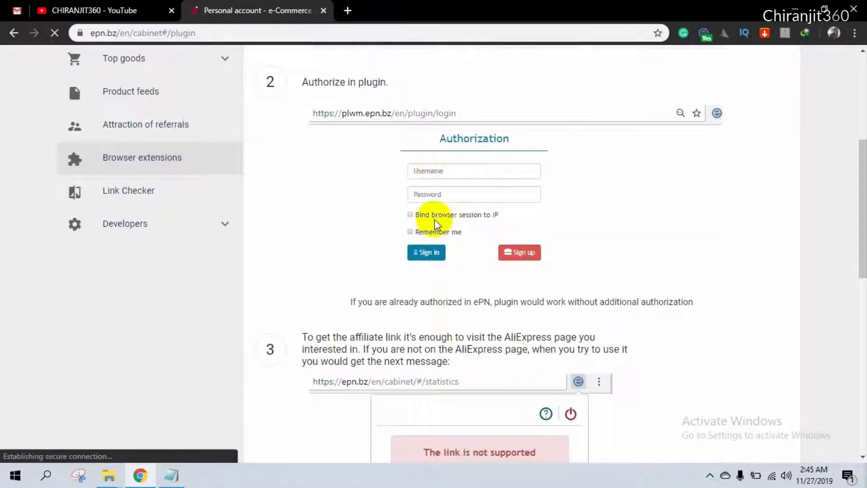
scroll(down, 3)
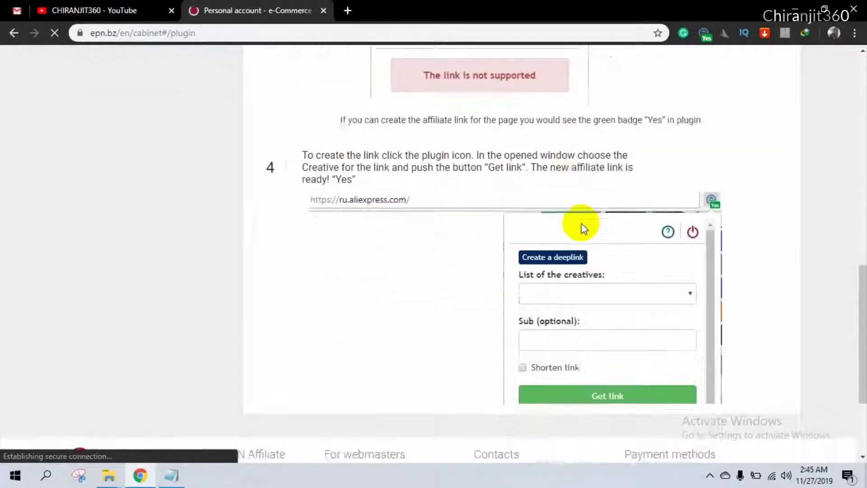
scroll(up, 3)
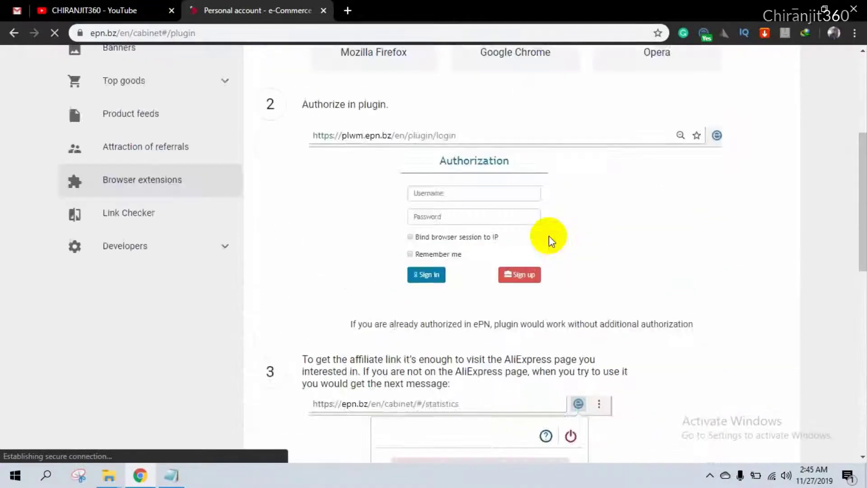
scroll(up, 3)
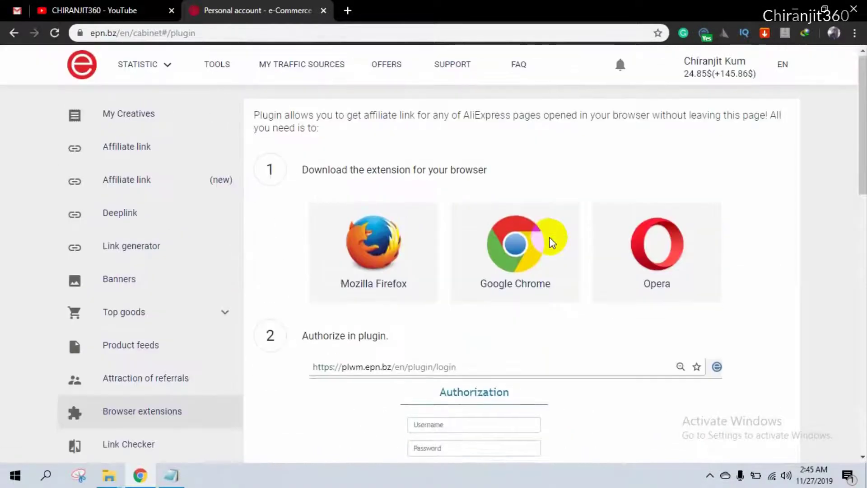
mouse_move(377, 21)
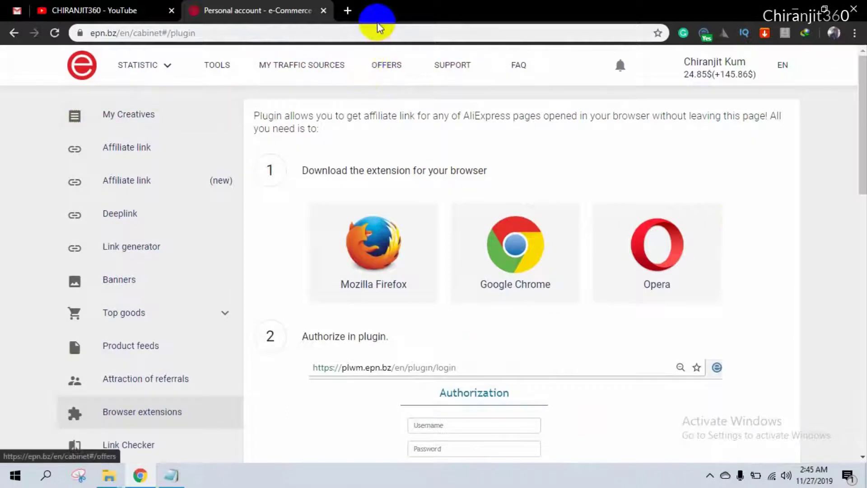
Load aliexpress.com in a new tab and enter the Phones & Accessories Black Friday deals
click(347, 10)
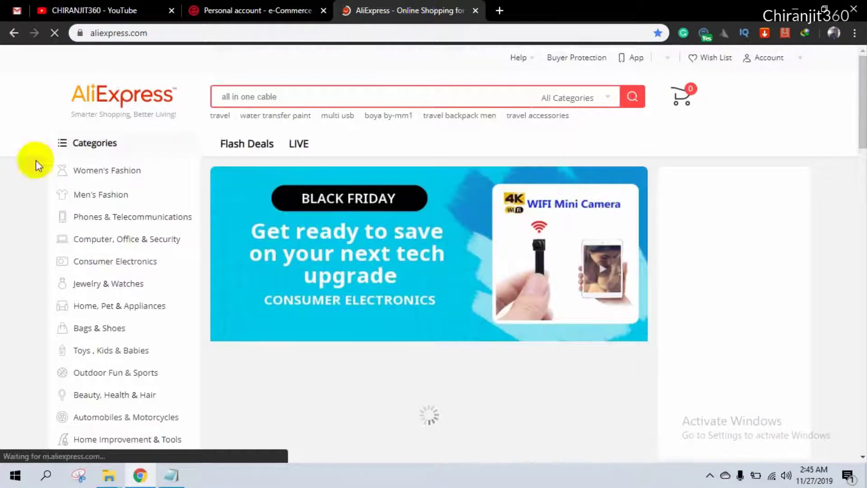
scroll(down, 3)
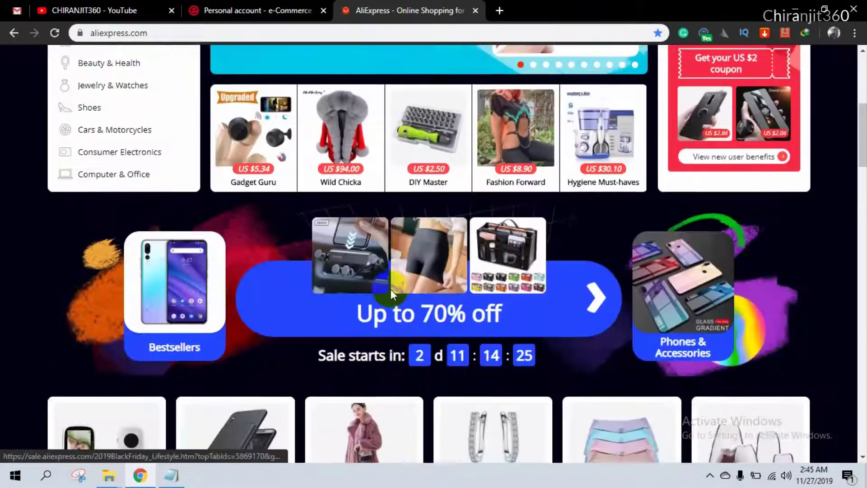
scroll(down, 3)
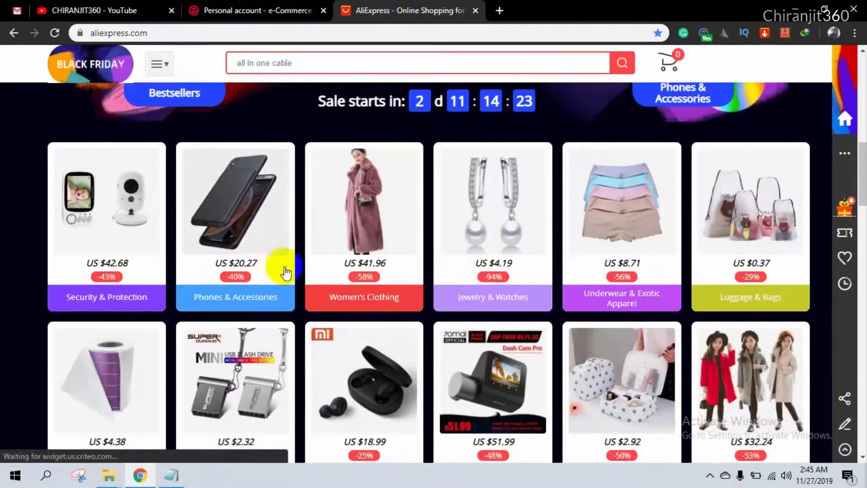
click(234, 199)
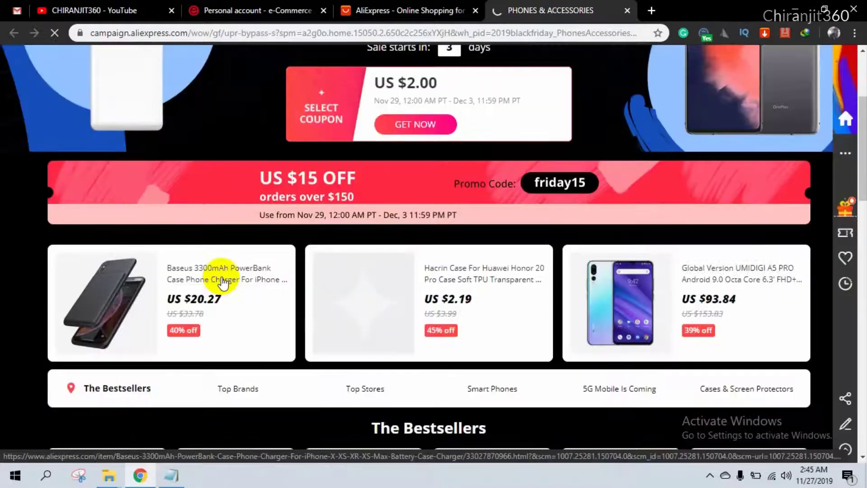
Load the Baseus 3300mAh PowerBank case product page and close the extra sale tab
click(224, 279)
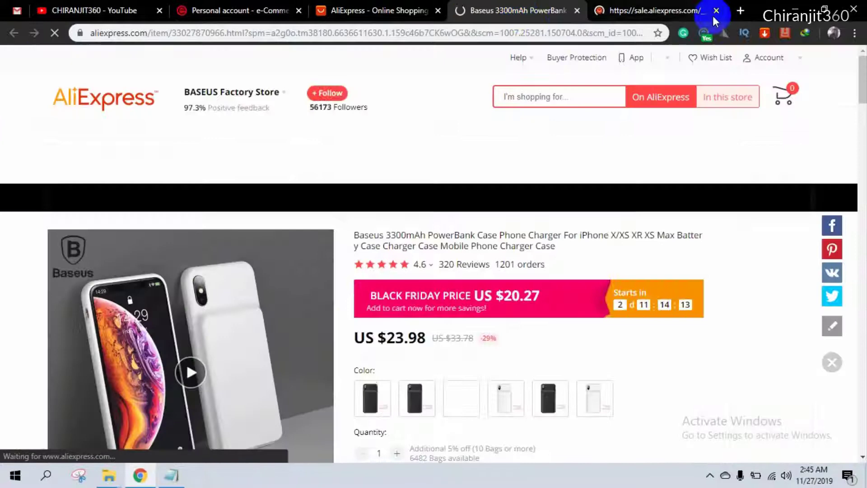
click(716, 10)
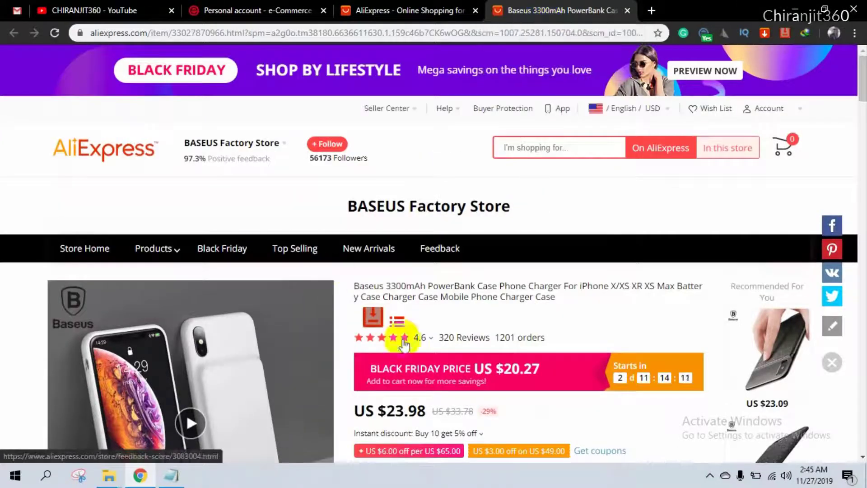
mouse_move(523, 352)
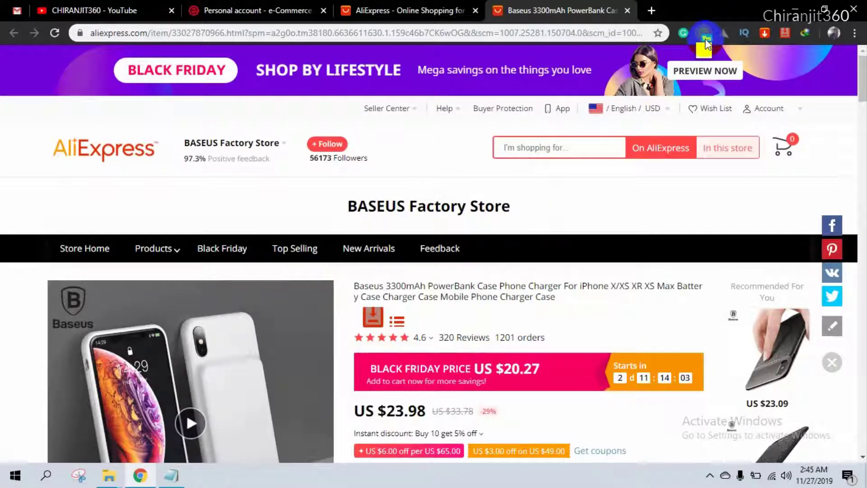
In the ePN extension popup, switch the creative from social to Chiranjit, keeping Shorten link checked
click(706, 33)
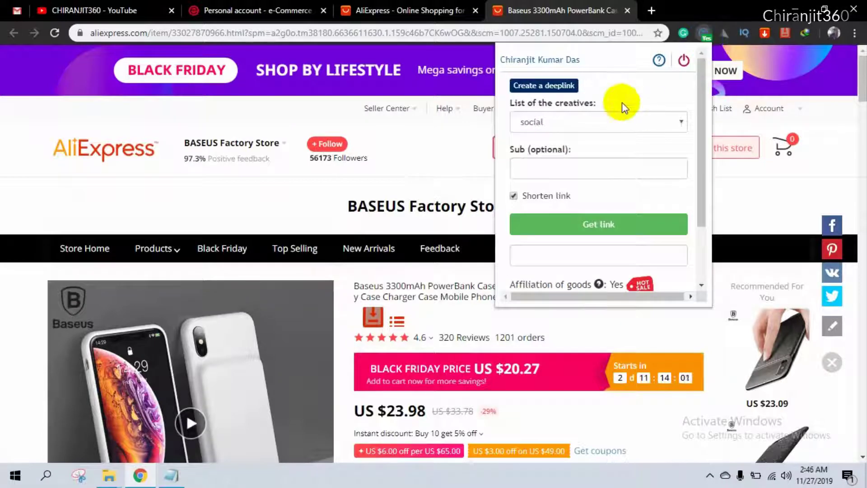
mouse_move(587, 117)
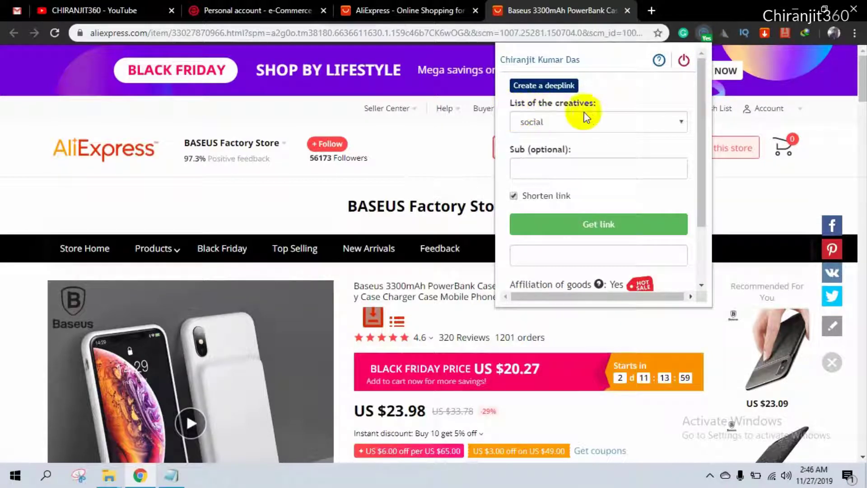
mouse_move(520, 78)
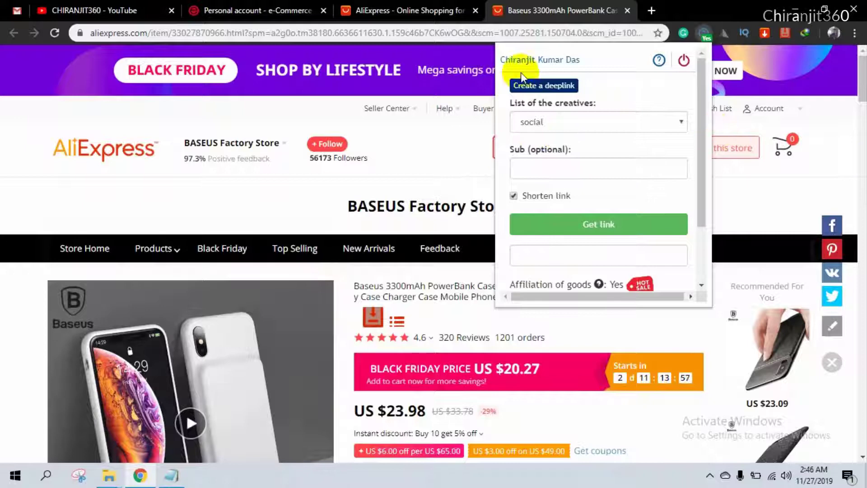
mouse_move(547, 121)
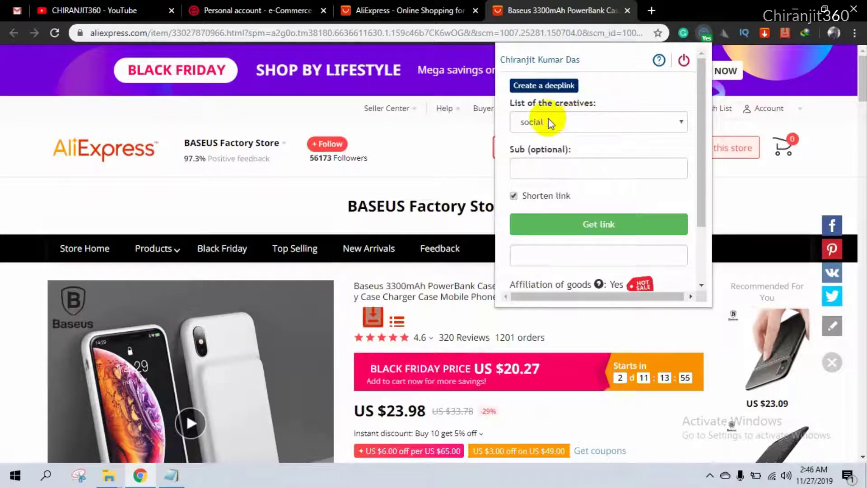
click(597, 122)
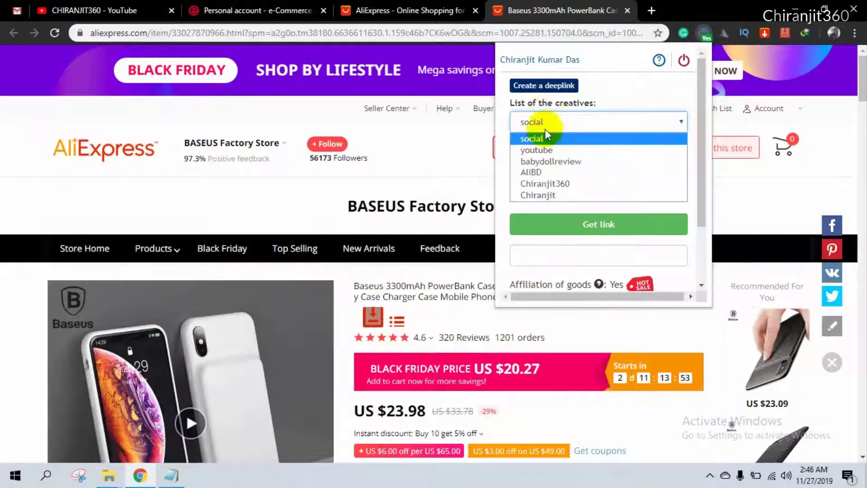
mouse_move(549, 161)
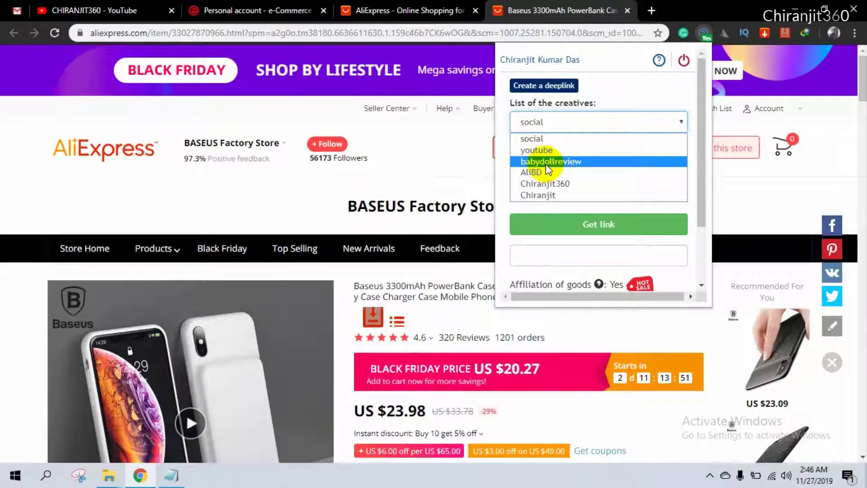
click(537, 195)
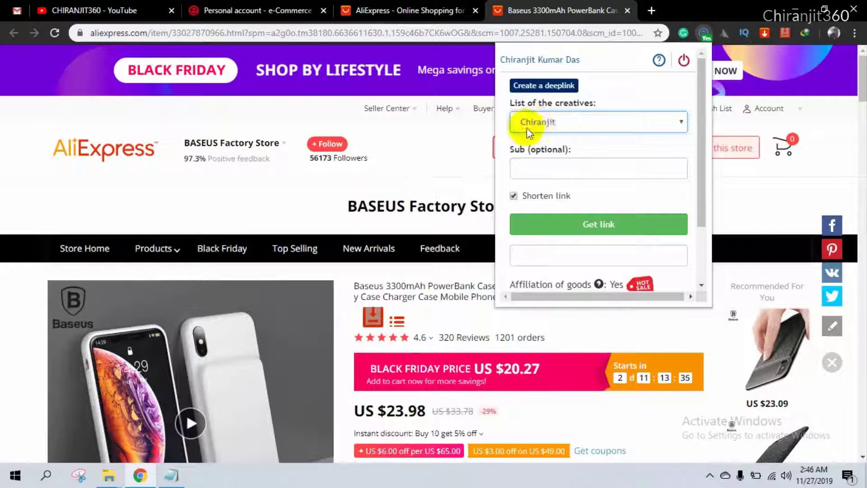
mouse_move(616, 169)
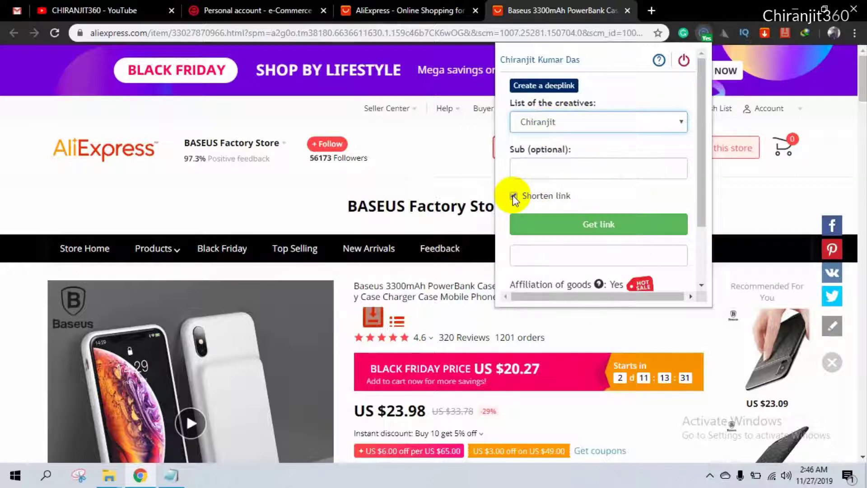
click(513, 195)
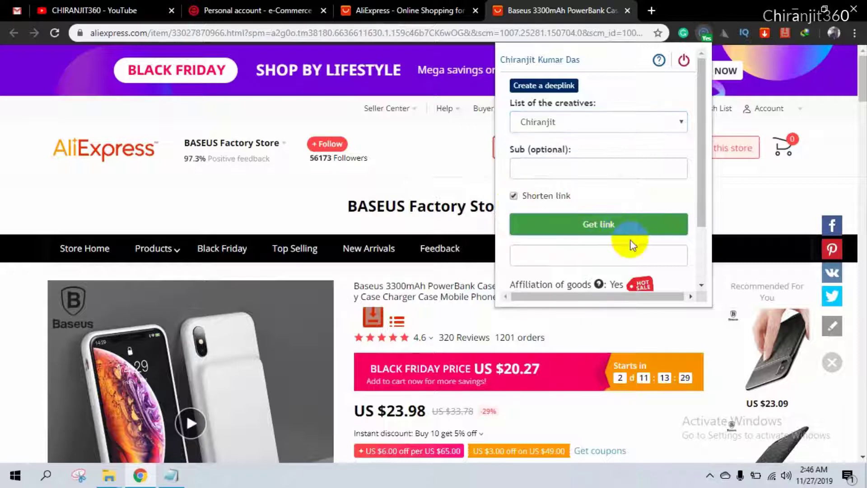
click(598, 224)
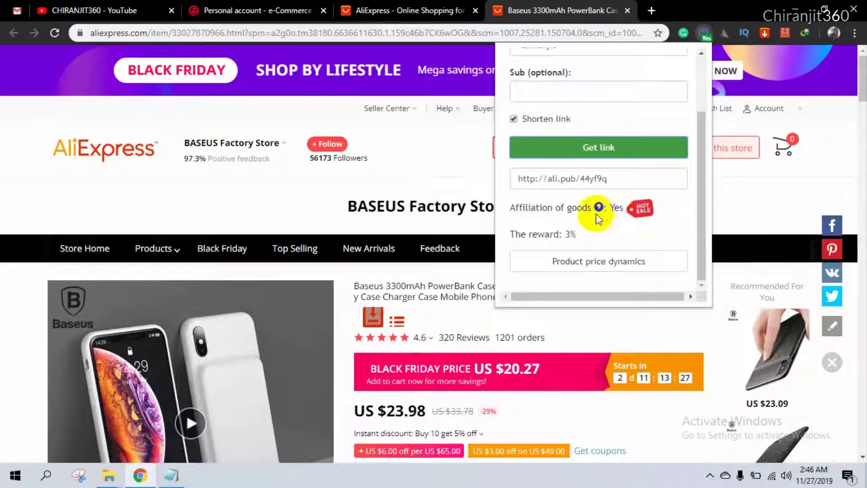
mouse_move(558, 232)
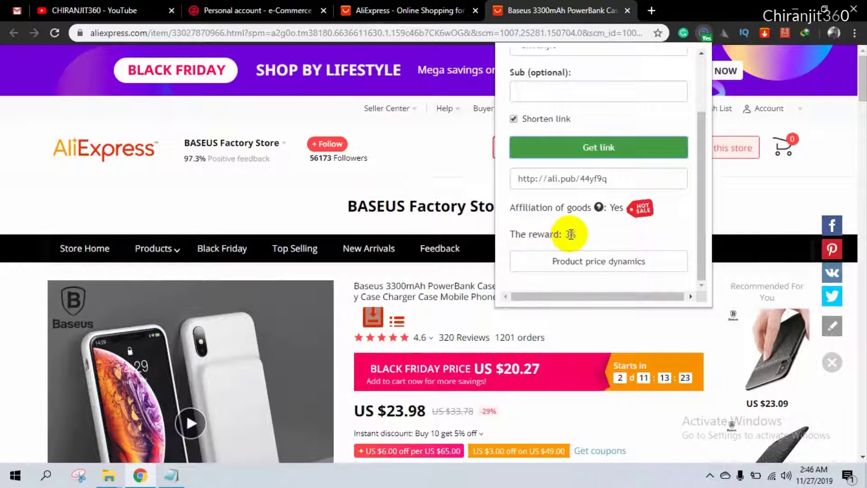
mouse_move(597, 122)
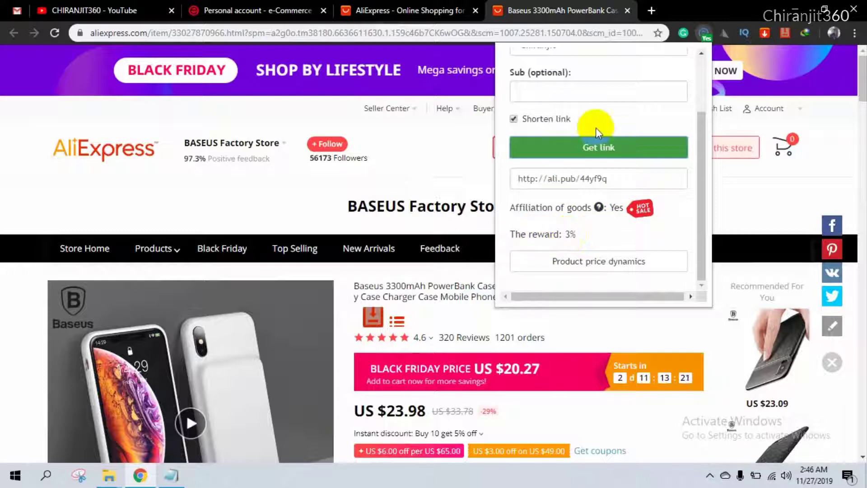
right_click(598, 178)
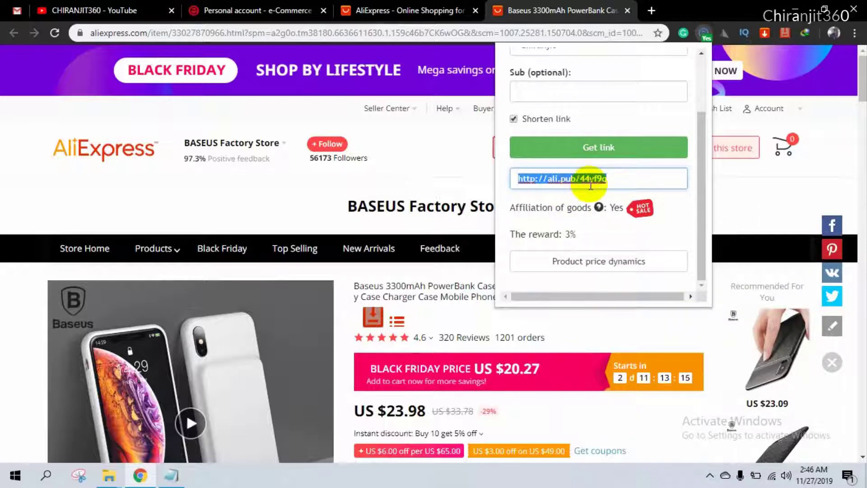
mouse_move(548, 225)
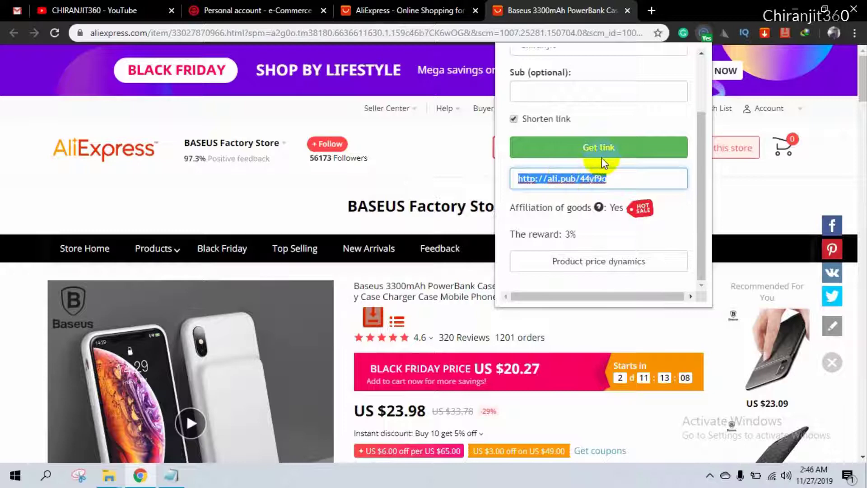
mouse_move(65, 114)
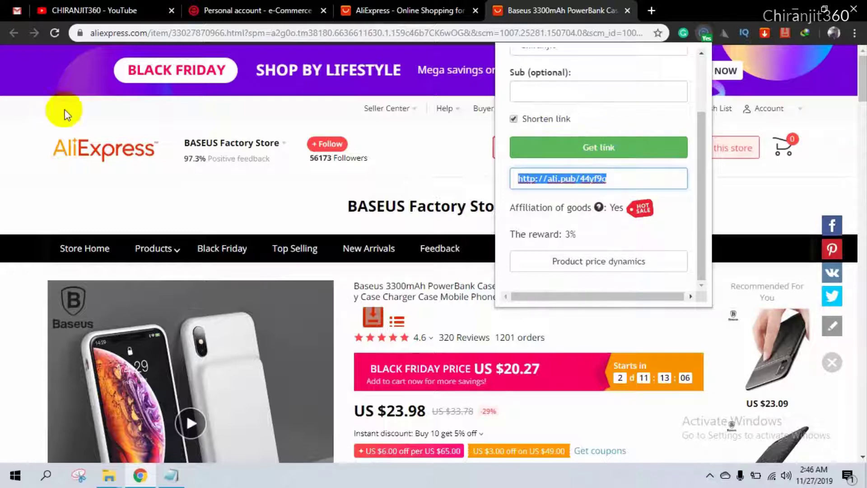
Back in the ePN dashboard, go to Tools > Link generator
click(255, 10)
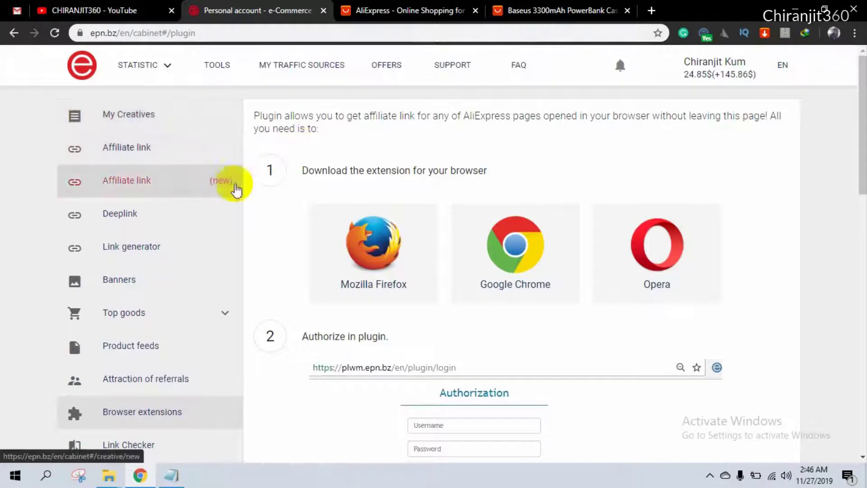
mouse_move(342, 193)
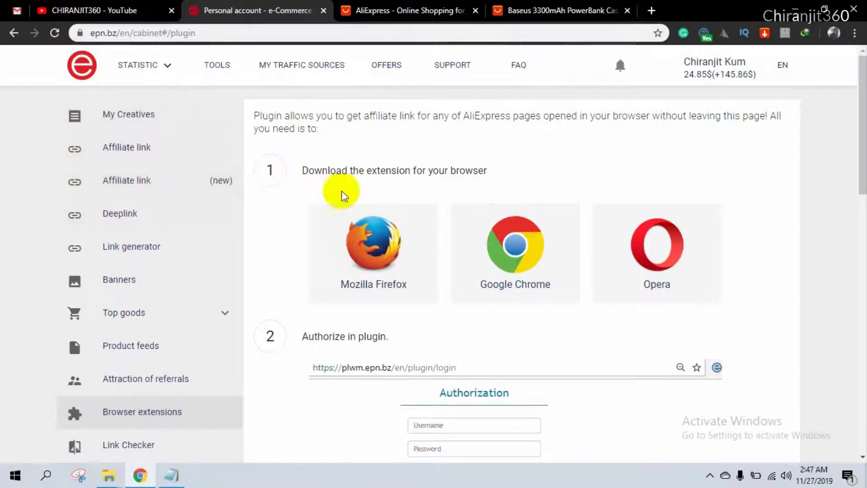
mouse_move(131, 245)
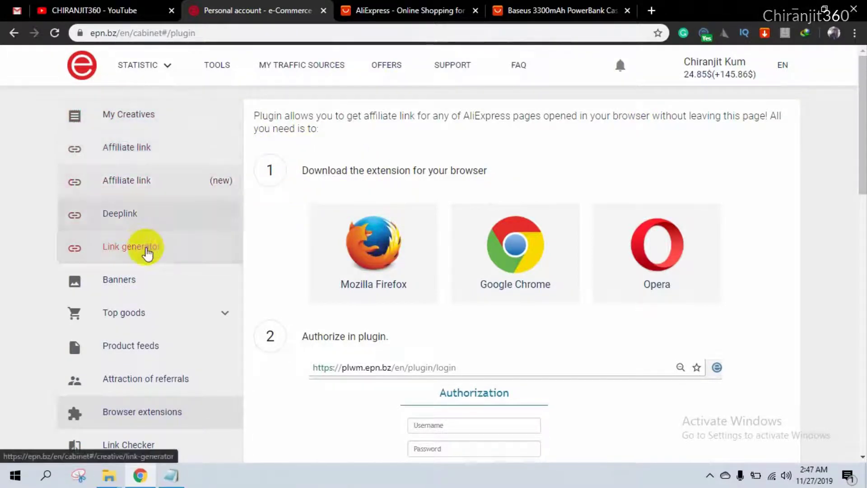
mouse_move(128, 76)
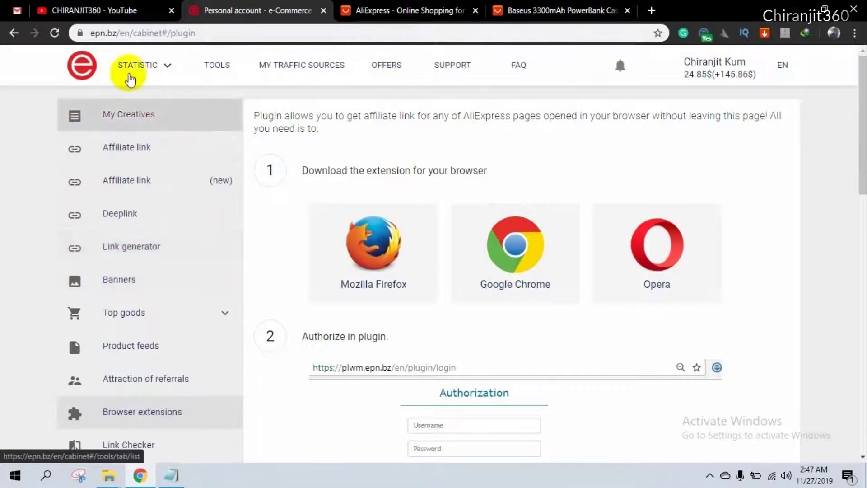
click(216, 65)
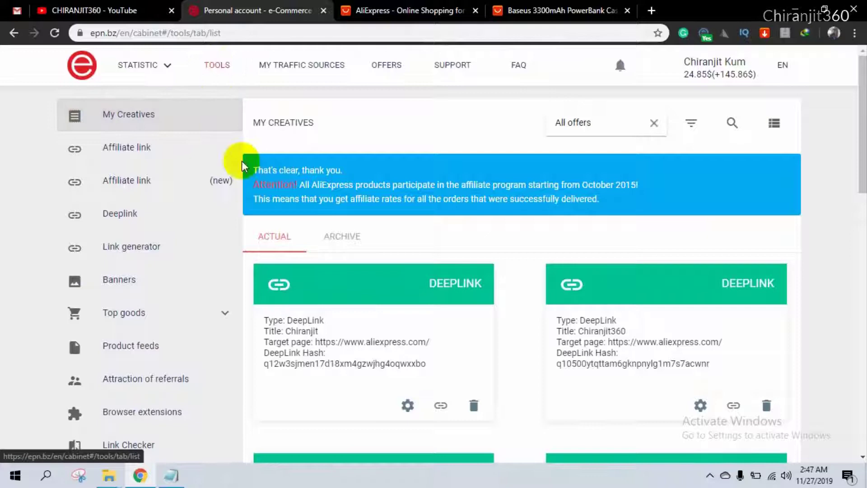
click(130, 245)
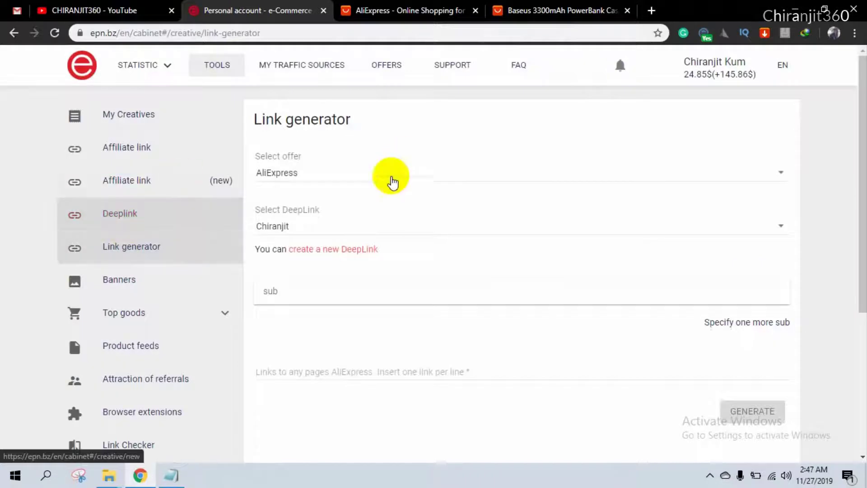
mouse_move(376, 191)
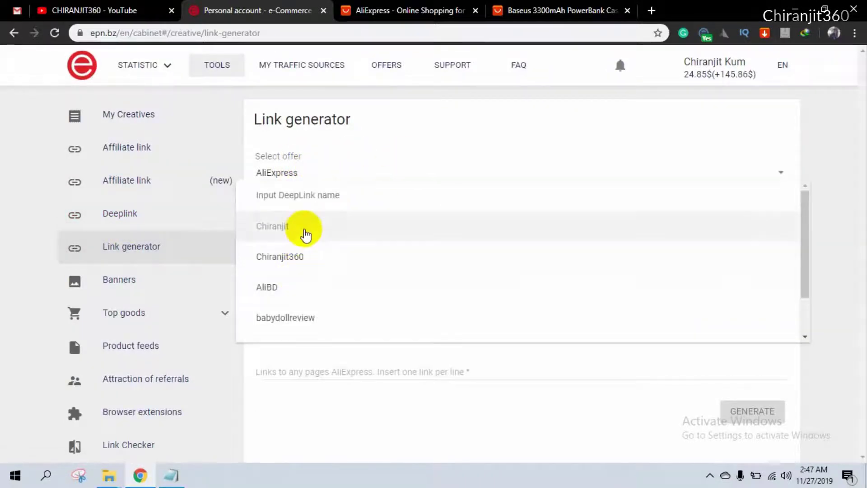
Choose the Chiranjit deeplink under the AliExpress offer and focus the links field
click(271, 226)
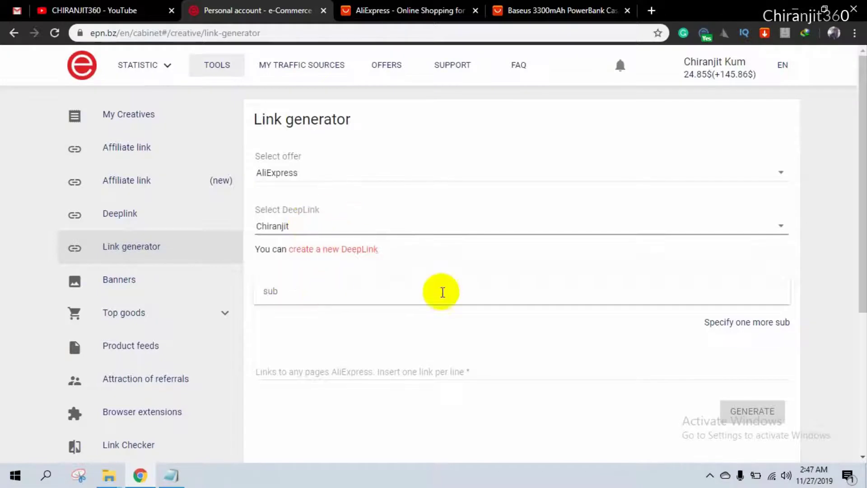
mouse_move(329, 294)
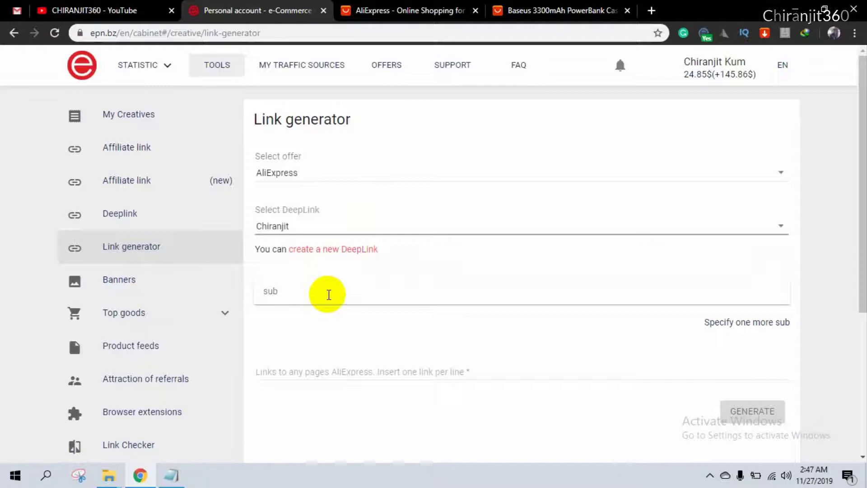
mouse_move(293, 297)
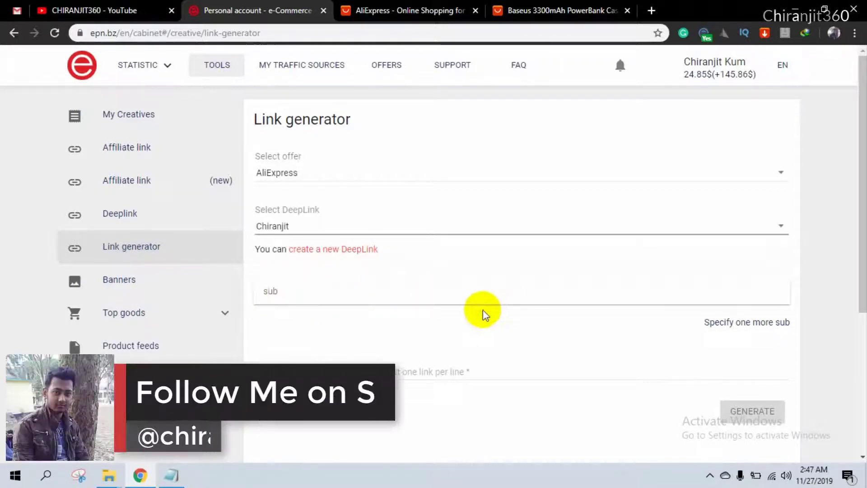
scroll(down, 3)
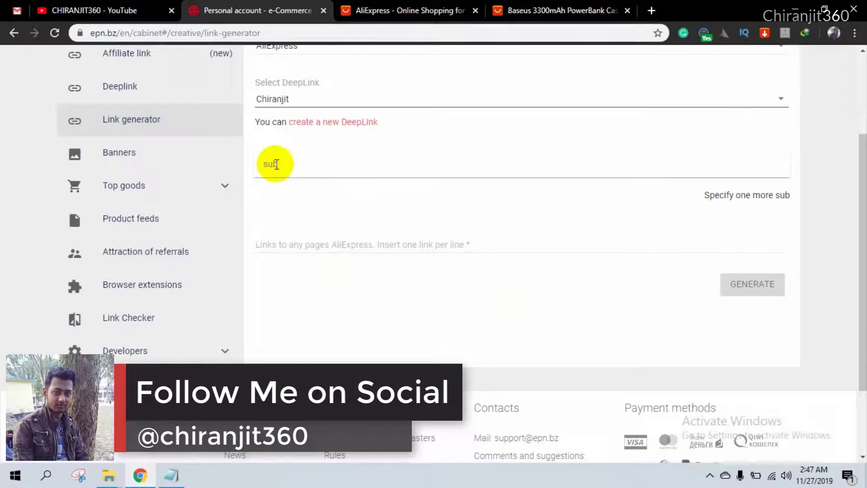
click(288, 244)
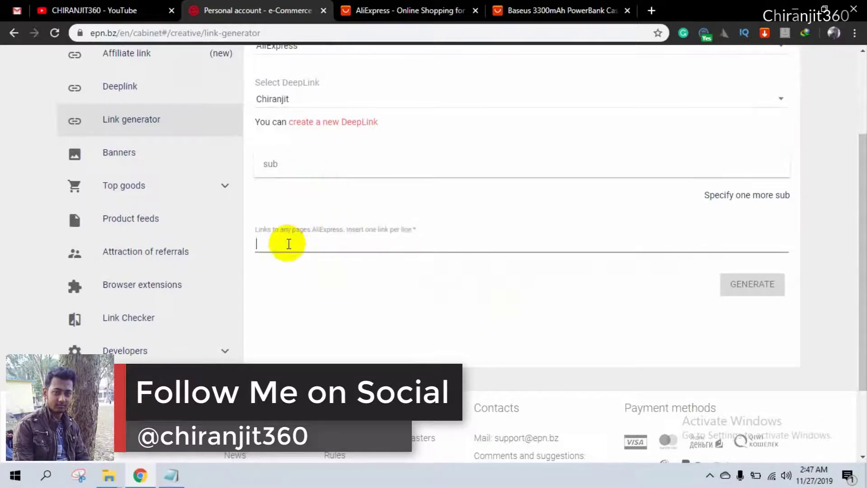
click(559, 11)
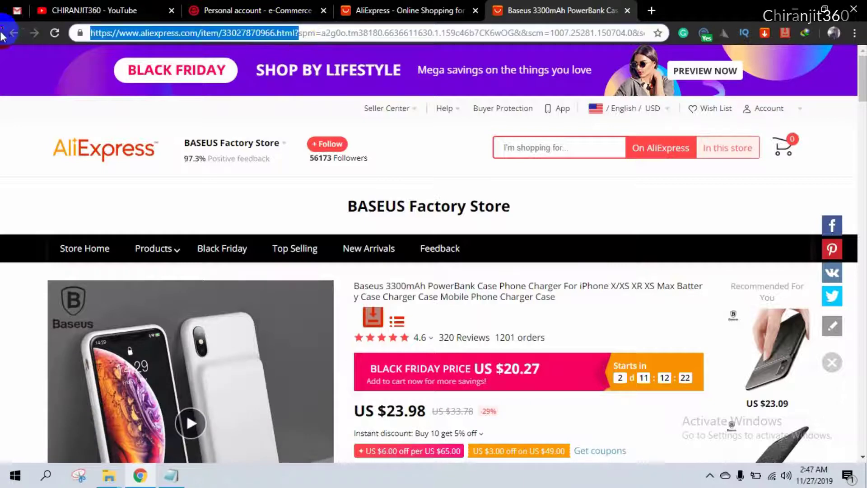
mouse_move(238, 11)
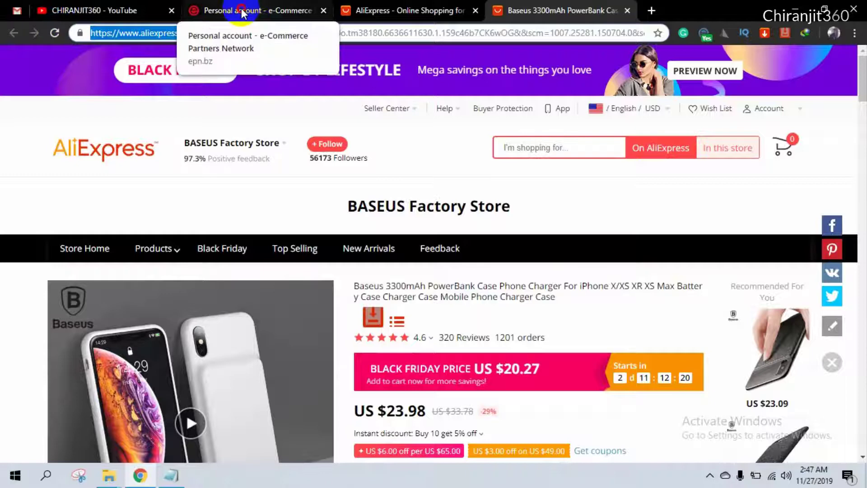
click(255, 11)
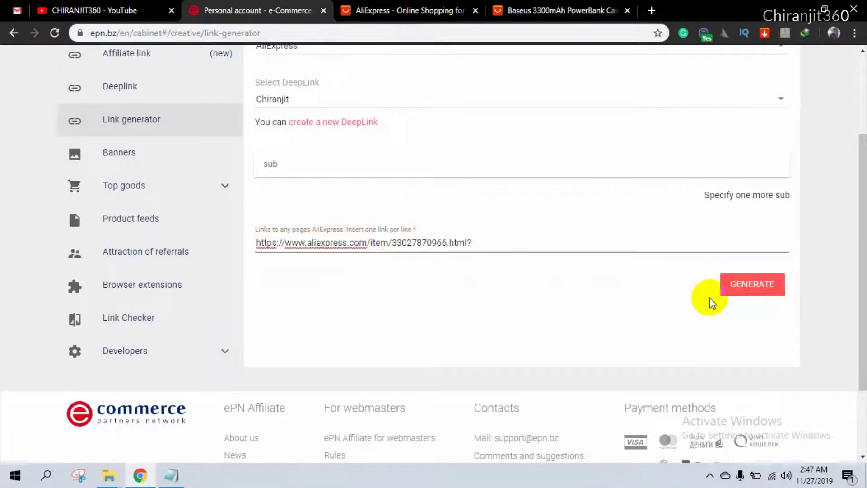
click(752, 284)
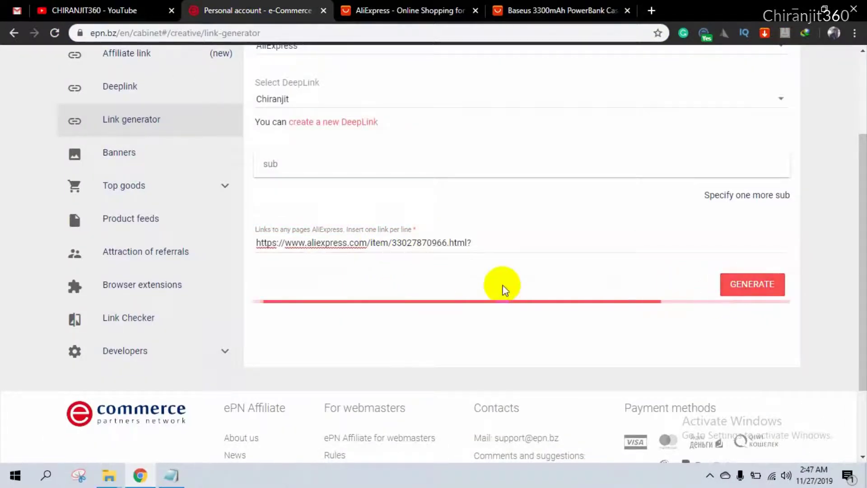
click(752, 283)
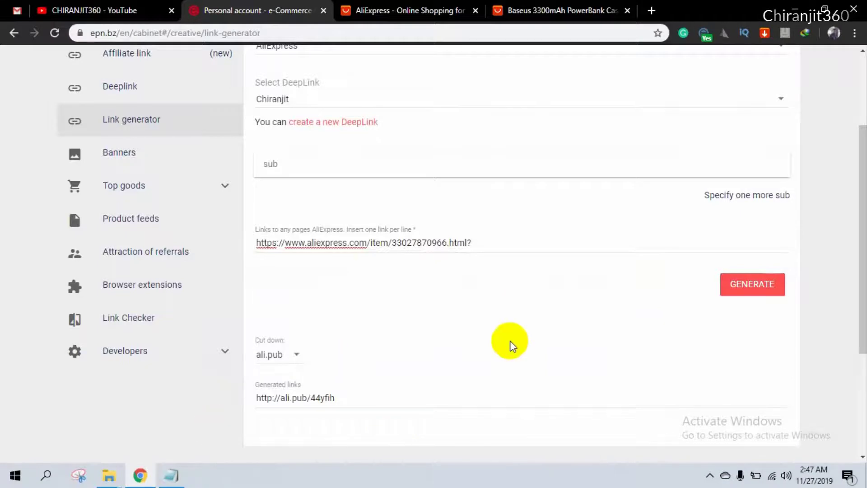
scroll(down, 3)
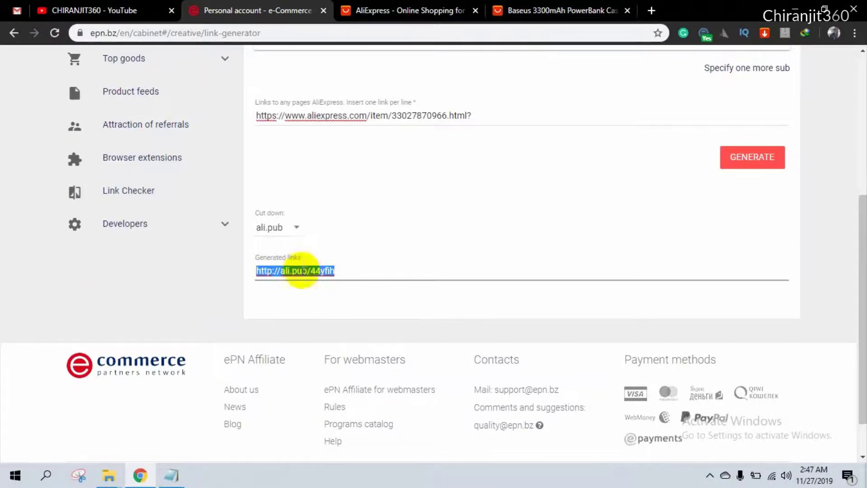
click(558, 10)
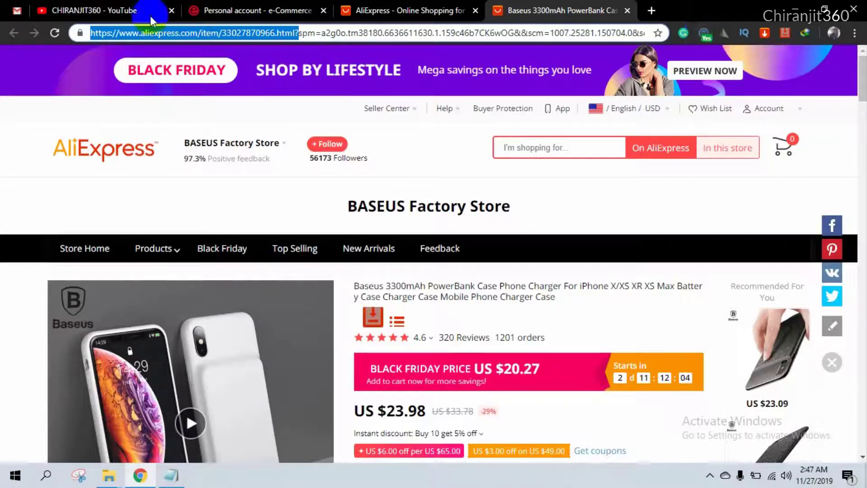
click(252, 10)
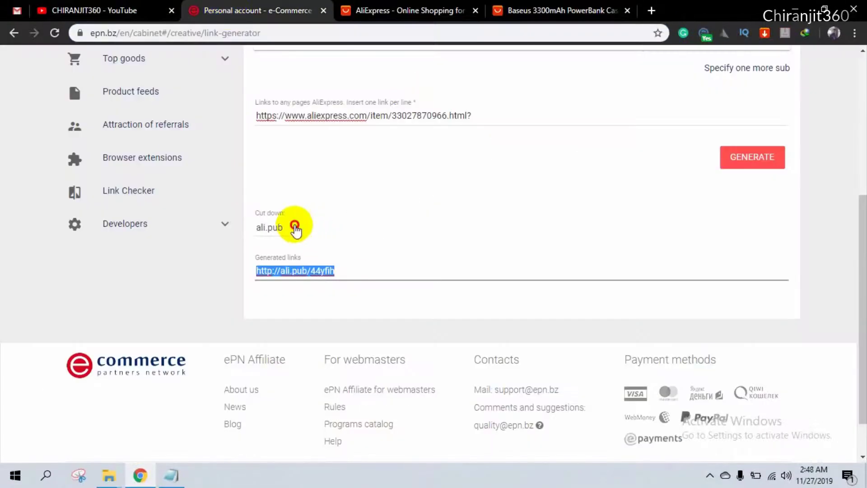
click(282, 227)
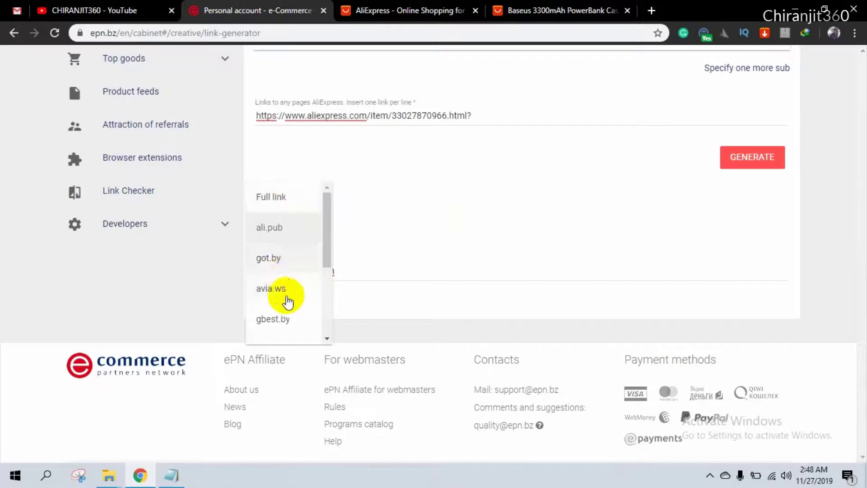
scroll(down, 3)
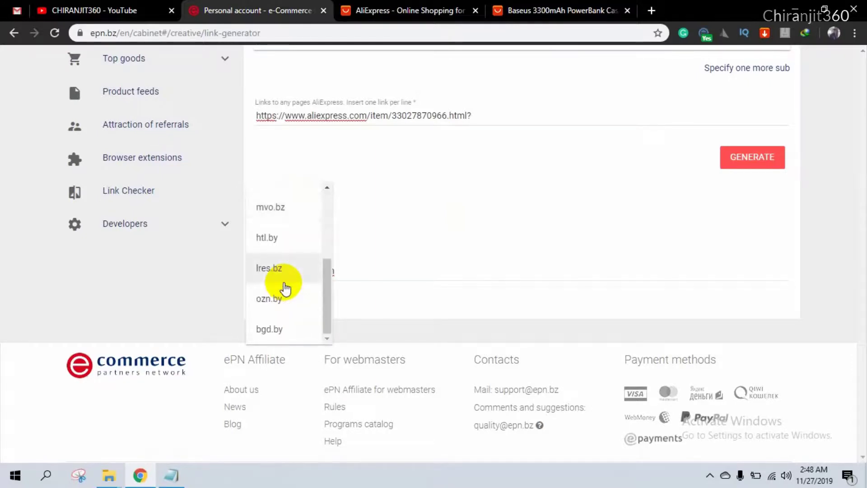
scroll(up, 3)
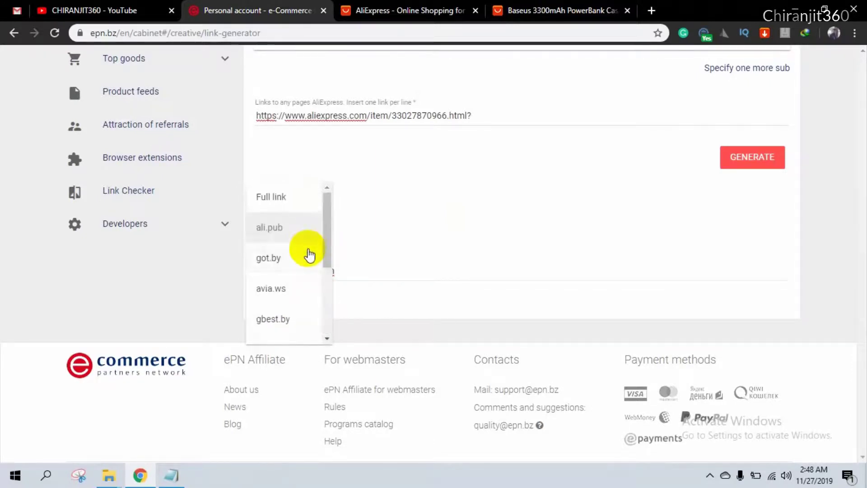
mouse_move(268, 232)
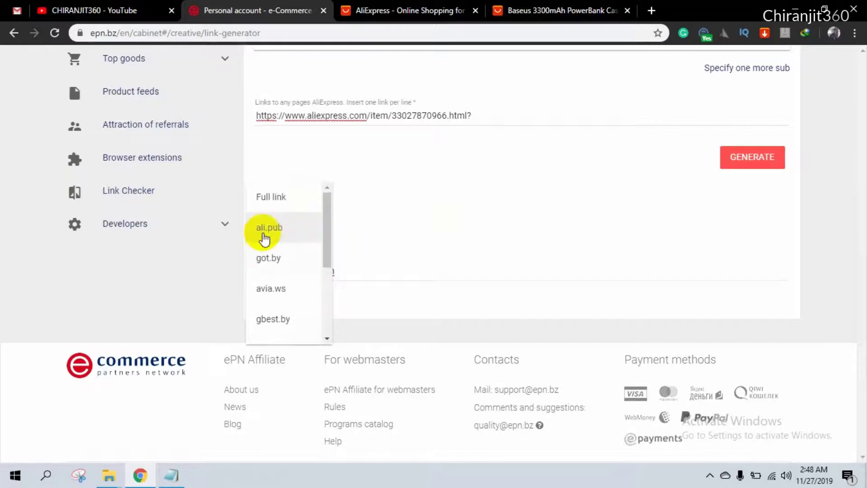
mouse_move(286, 319)
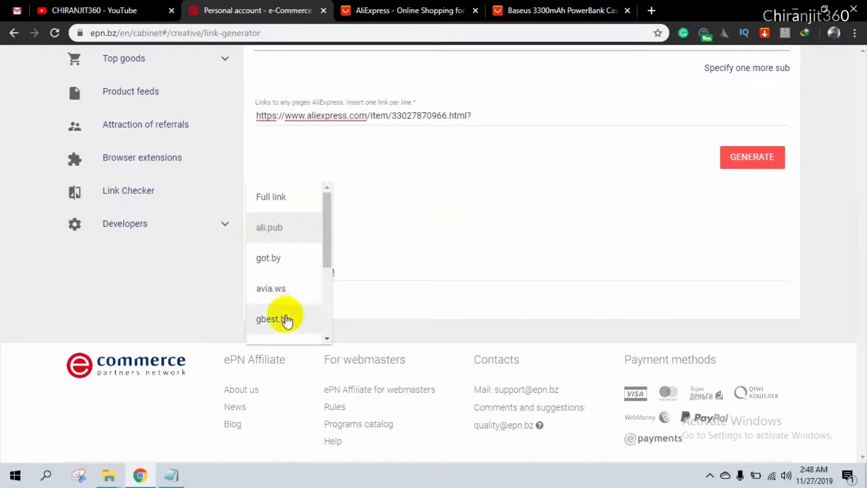
scroll(down, 3)
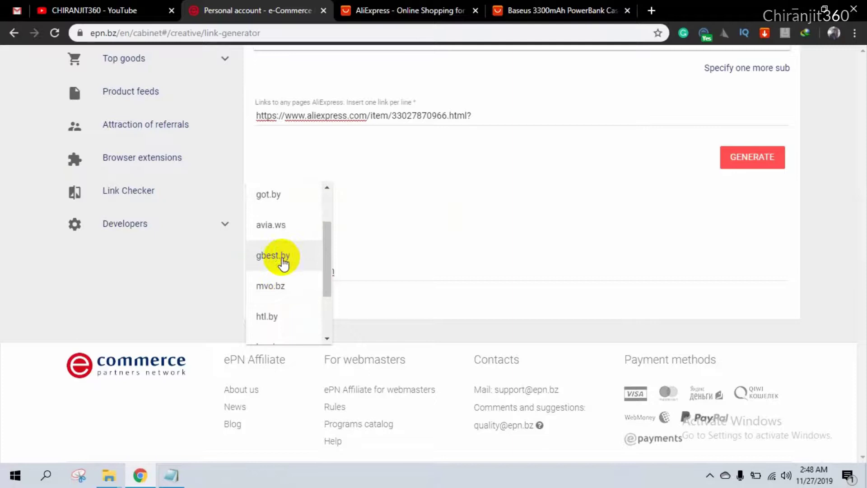
mouse_move(270, 319)
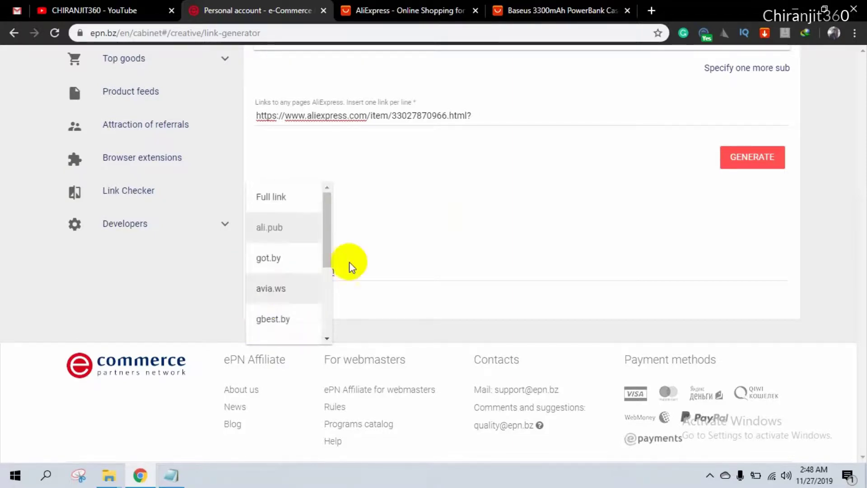
click(270, 228)
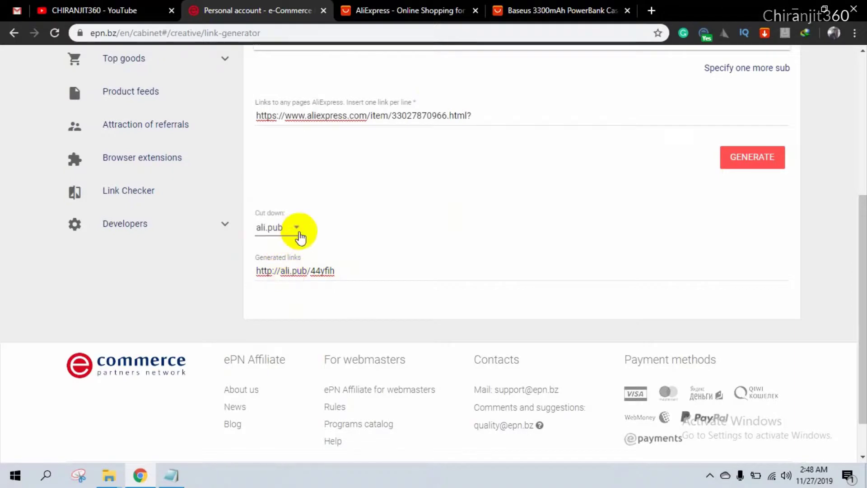
mouse_move(341, 268)
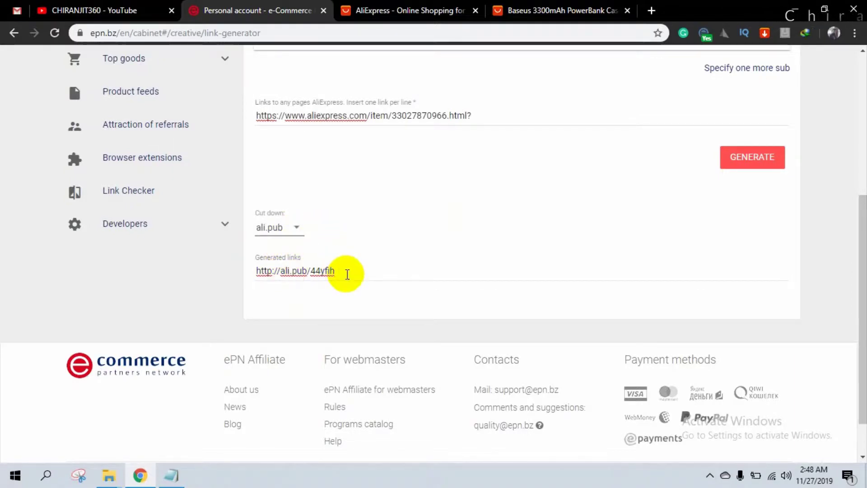
scroll(up, 3)
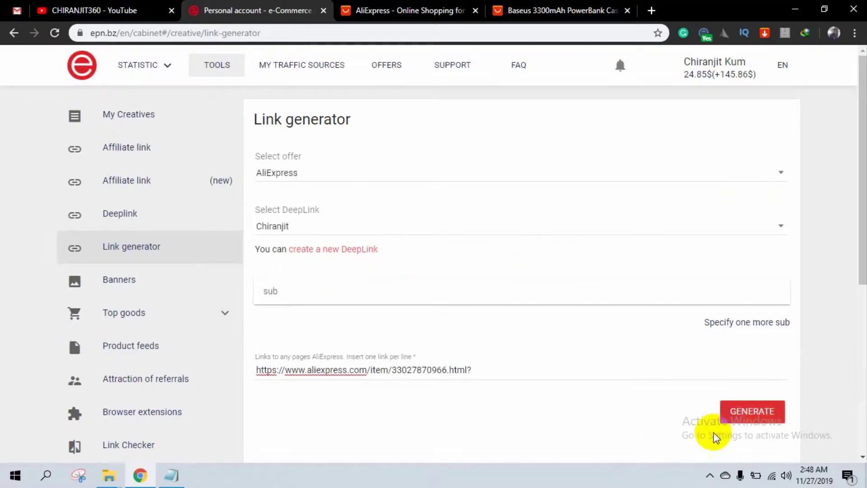